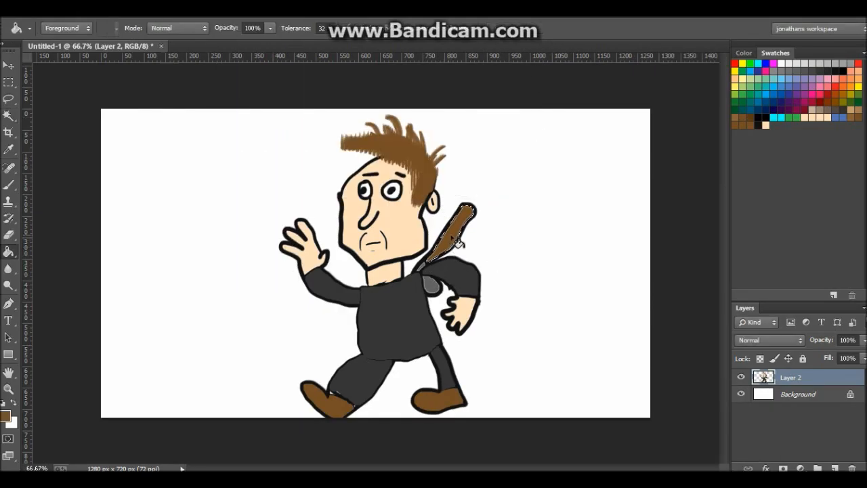
Make the white Background layer beneath the cartoon man the active layer
left_click(798, 393)
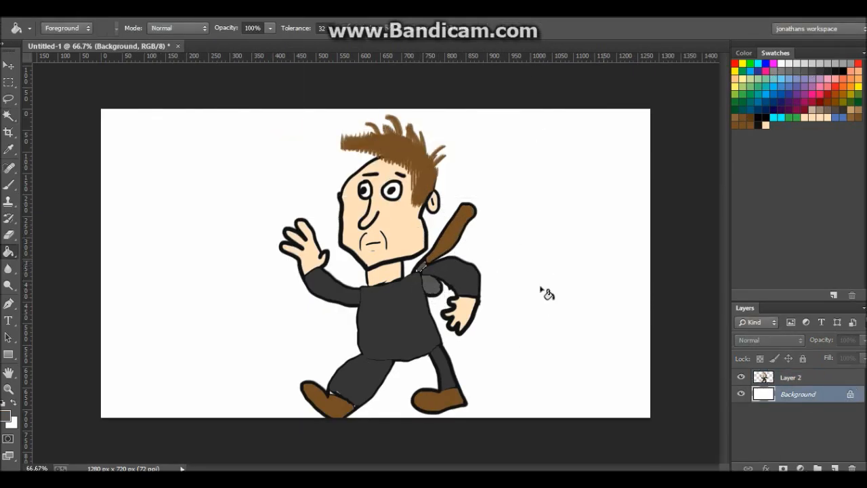
left_click(741, 376)
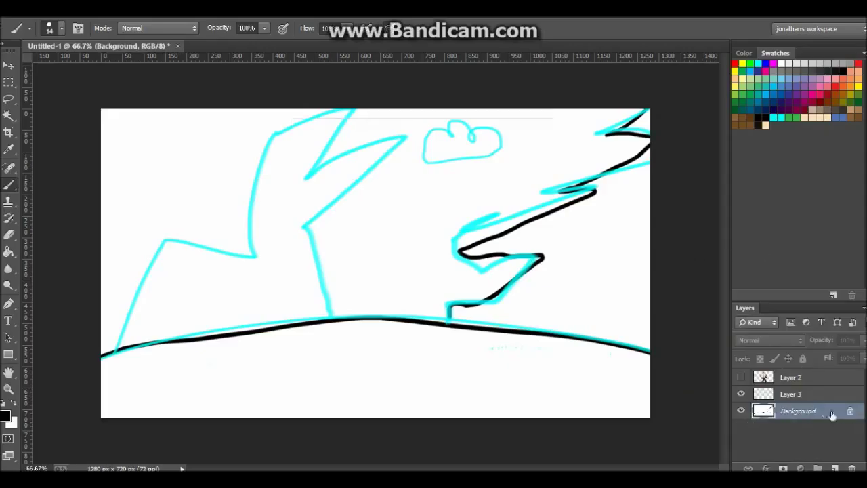
Return to the background layer to continue sketching the sky, cloud and ground
left_click(791, 393)
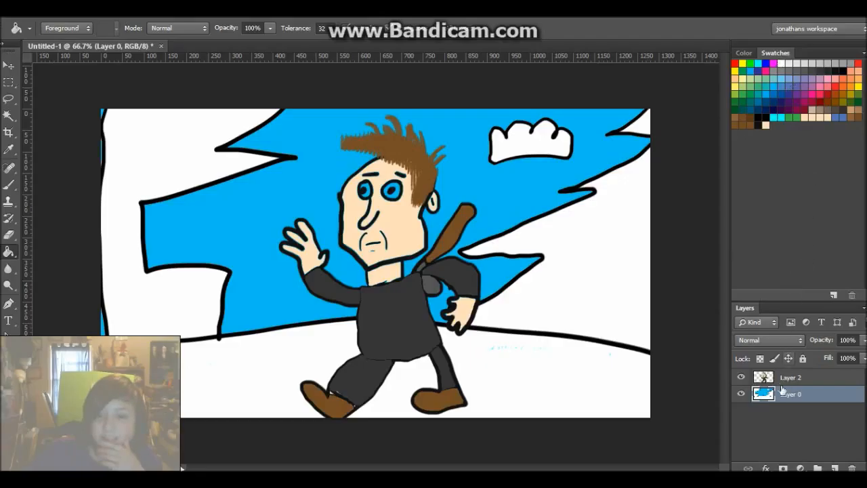
Switch editing back to Layer 2, the cartoon man, above the finished backdrop
left_click(791, 377)
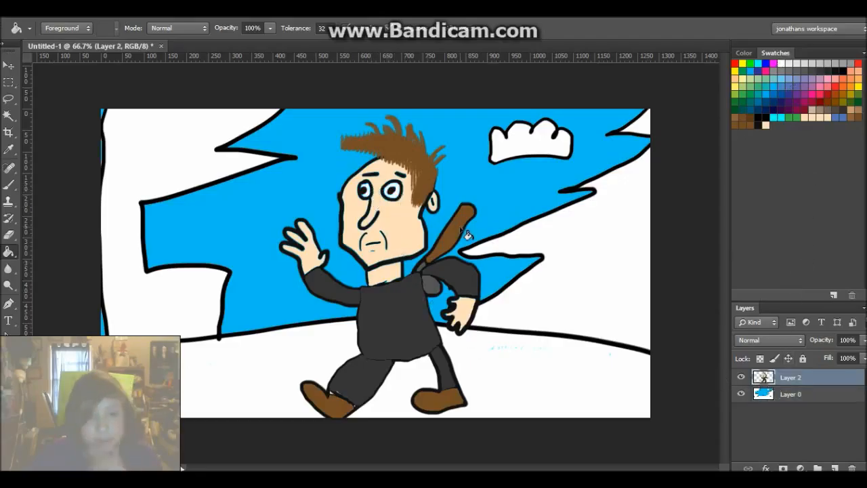
mouse_move(609, 187)
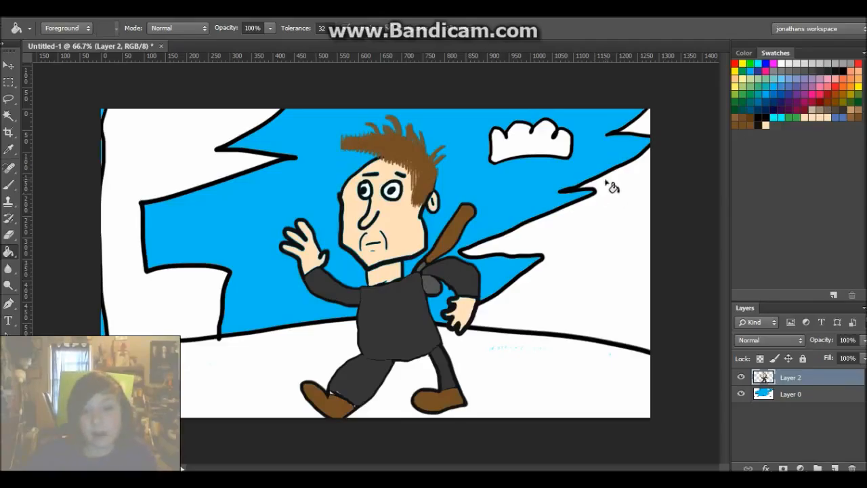